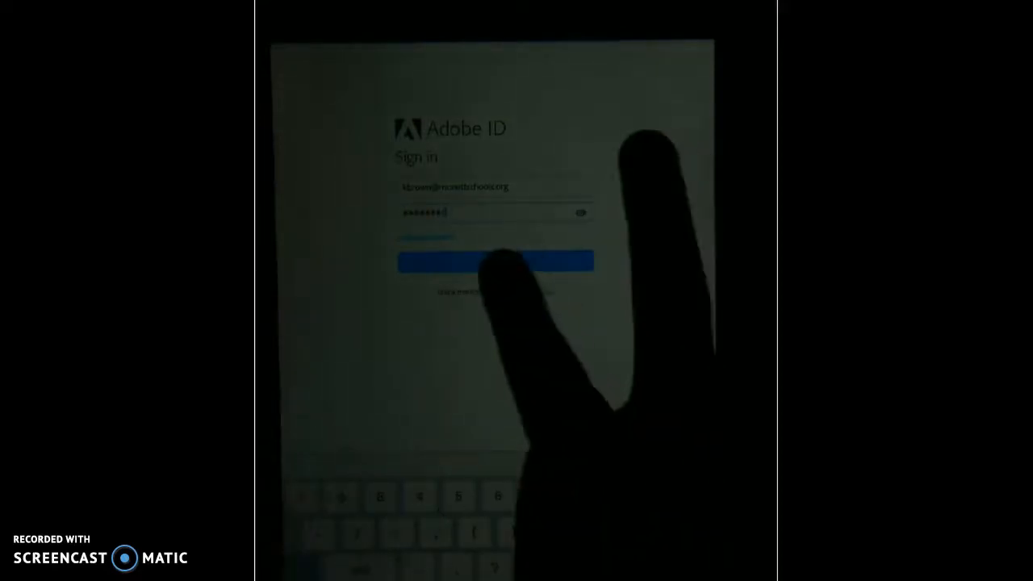
- Sign in with the Adobe ID to reach the Voice home screen
left_click(494, 262)
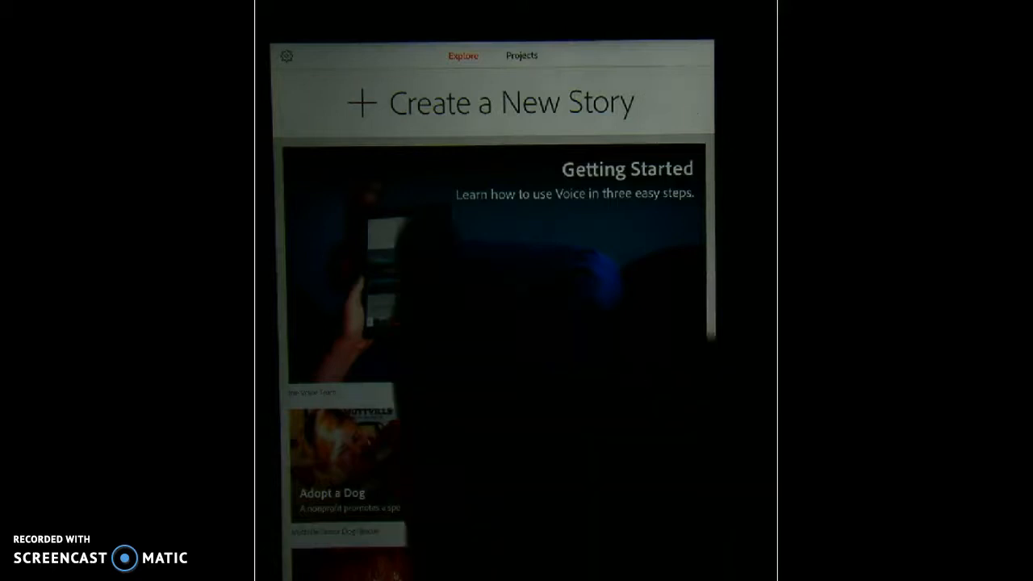
- Create a new story titled '3rd Grade Advice' and continue to its tutorial
left_click(493, 100)
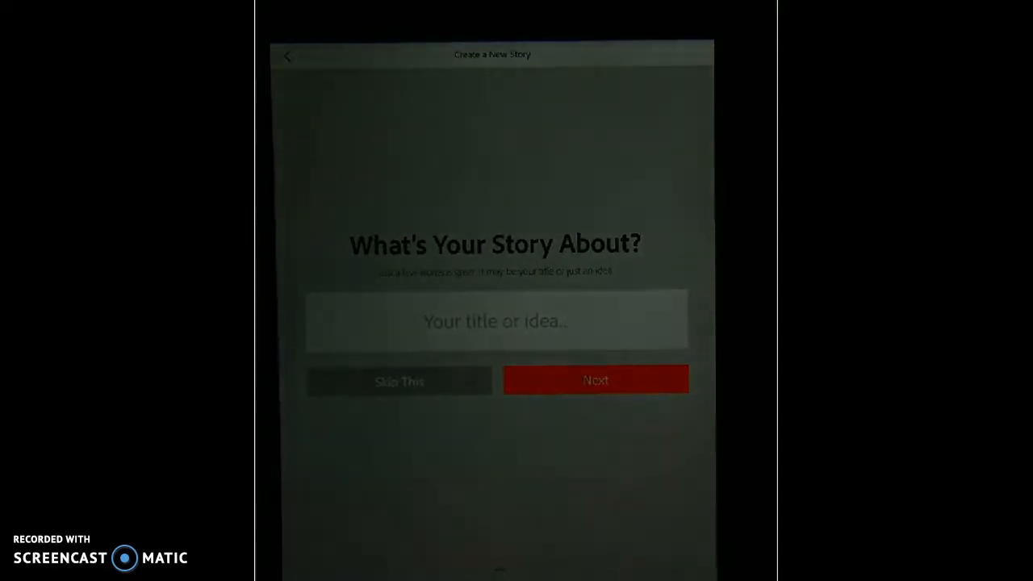
left_click(494, 320)
type("3rd Grade Advice")
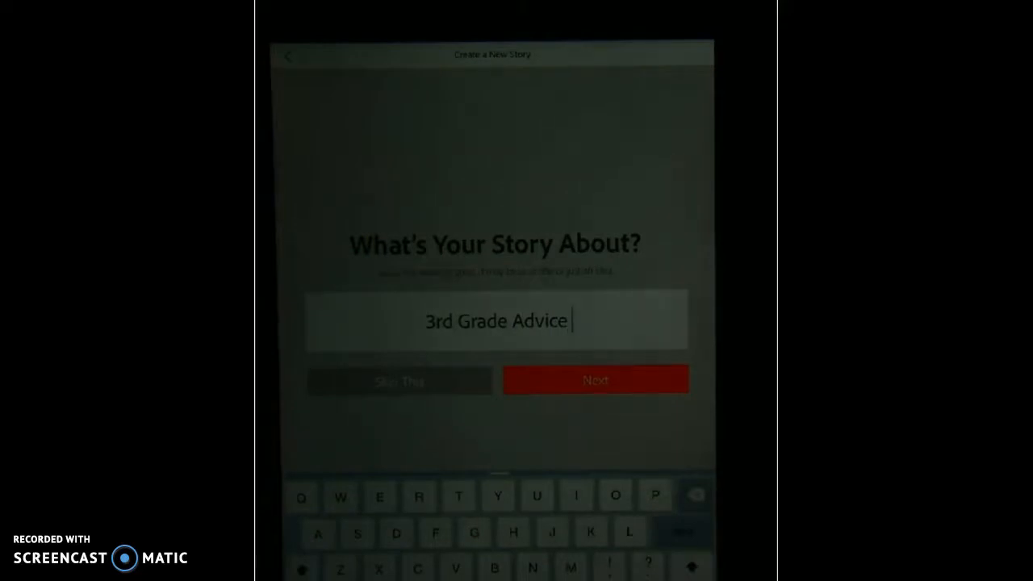
left_click(595, 379)
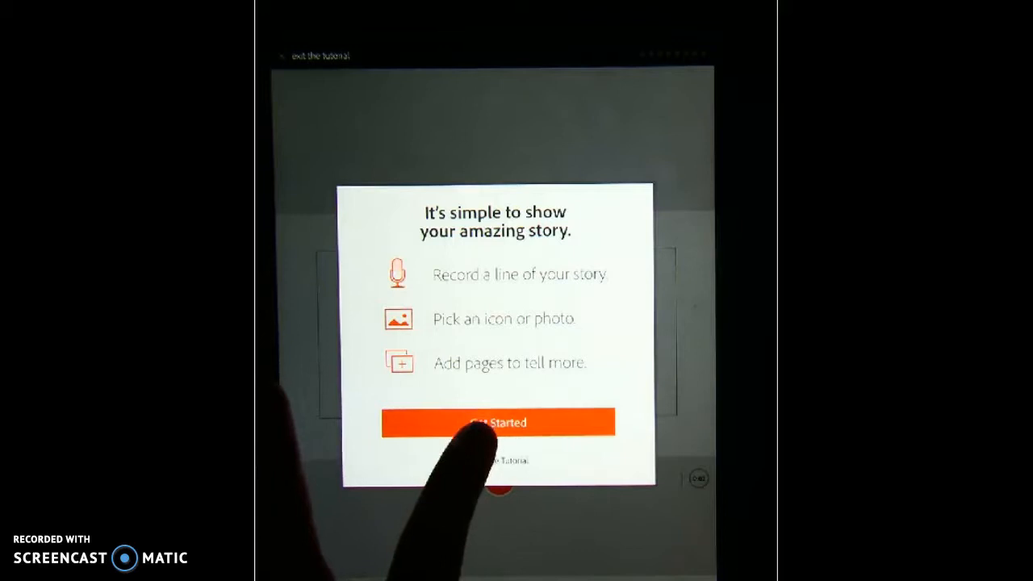
- Start the guided walkthrough and advance to the first blank page
left_click(497, 423)
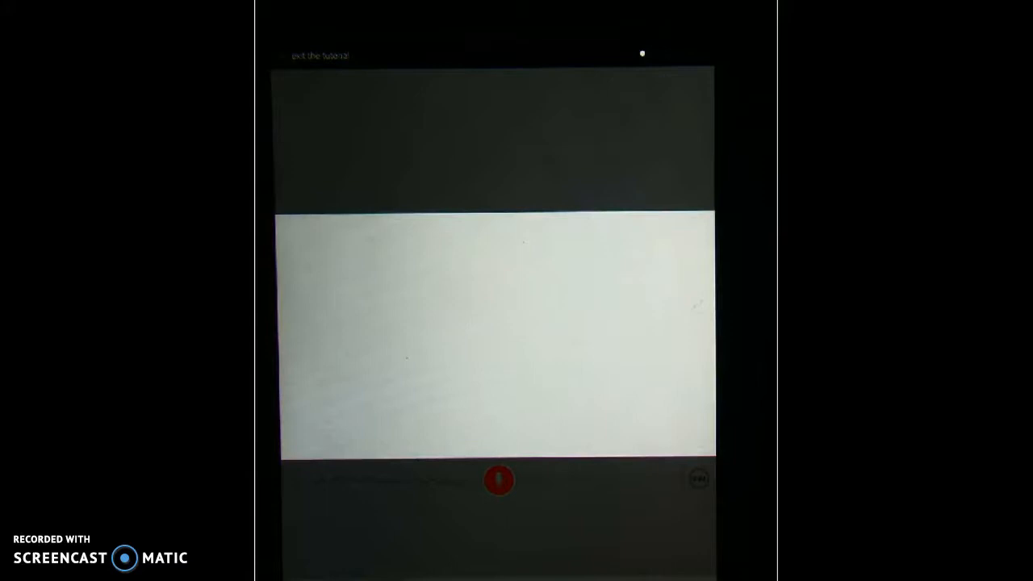
left_click(497, 481)
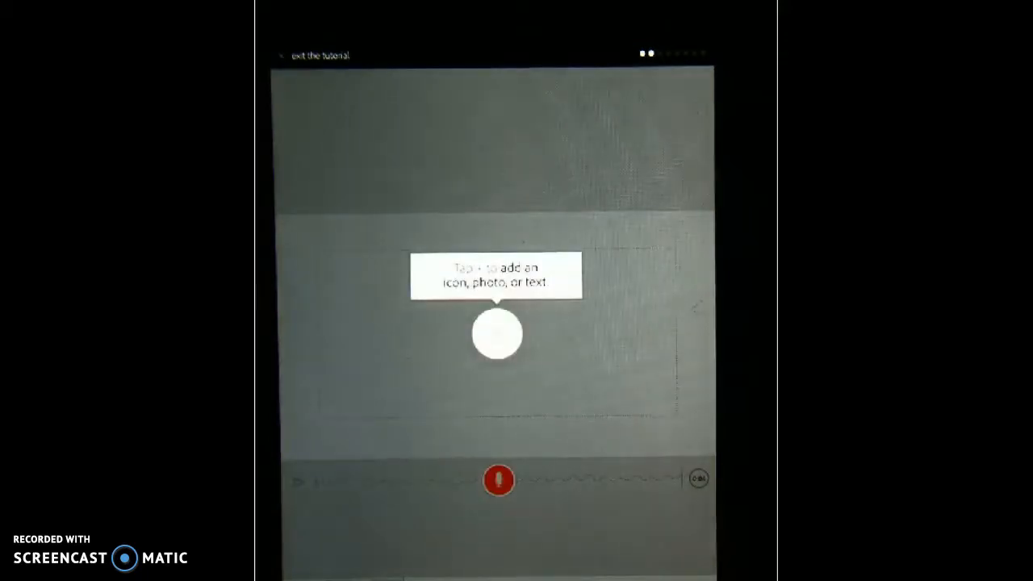
- Reveal the icon, photo, and text choices on the first page
left_click(498, 478)
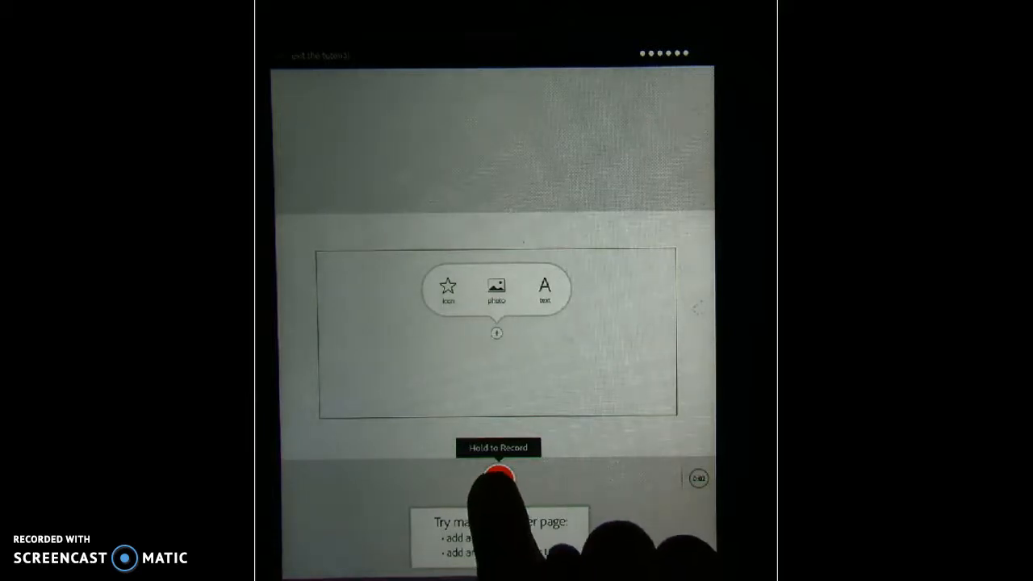
- Record a narration clip for the first page with its photo
left_click(496, 289)
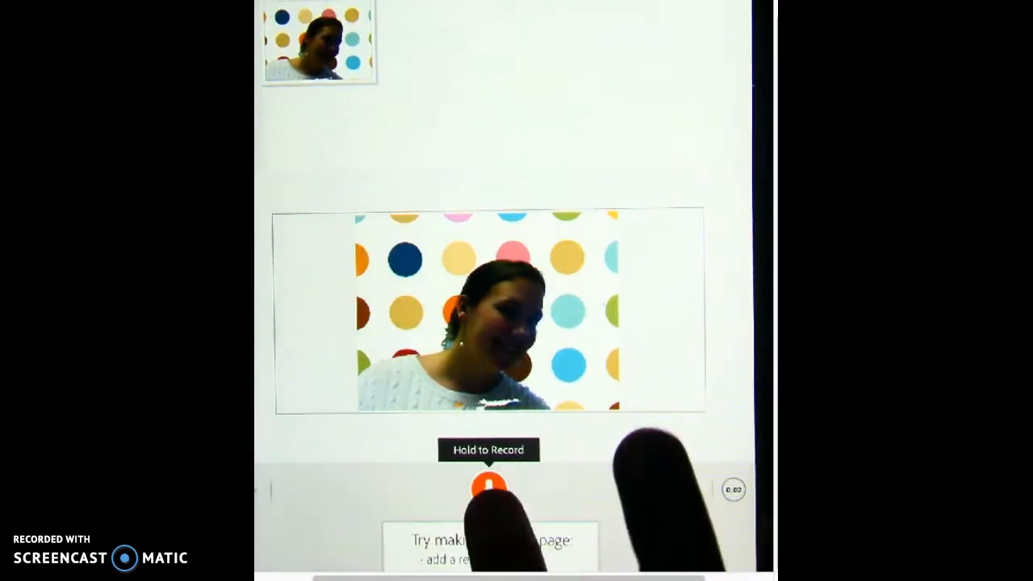
left_click(491, 491)
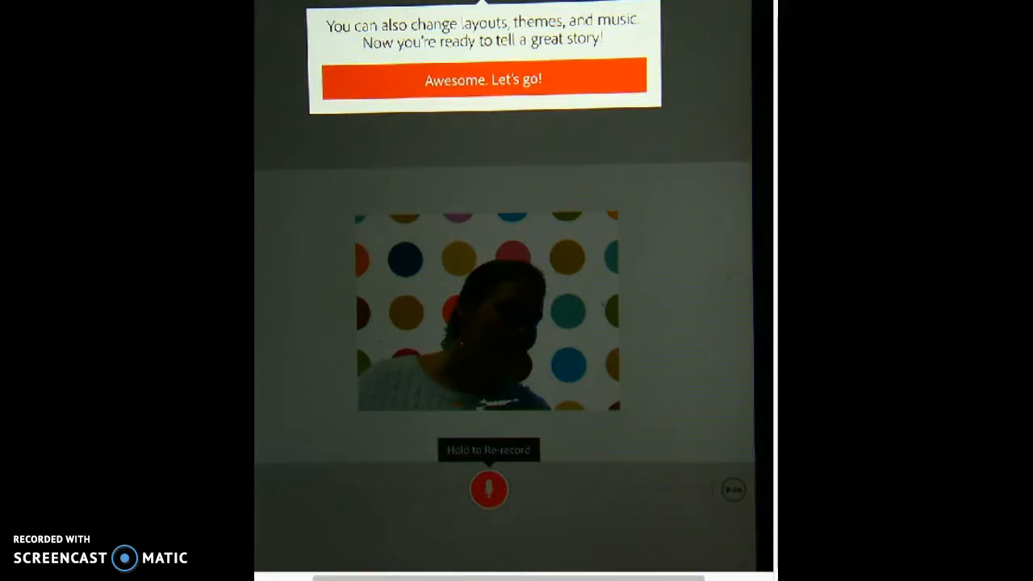
- Dismiss the last tutorial tip and set a background song from the music collection
left_click(489, 495)
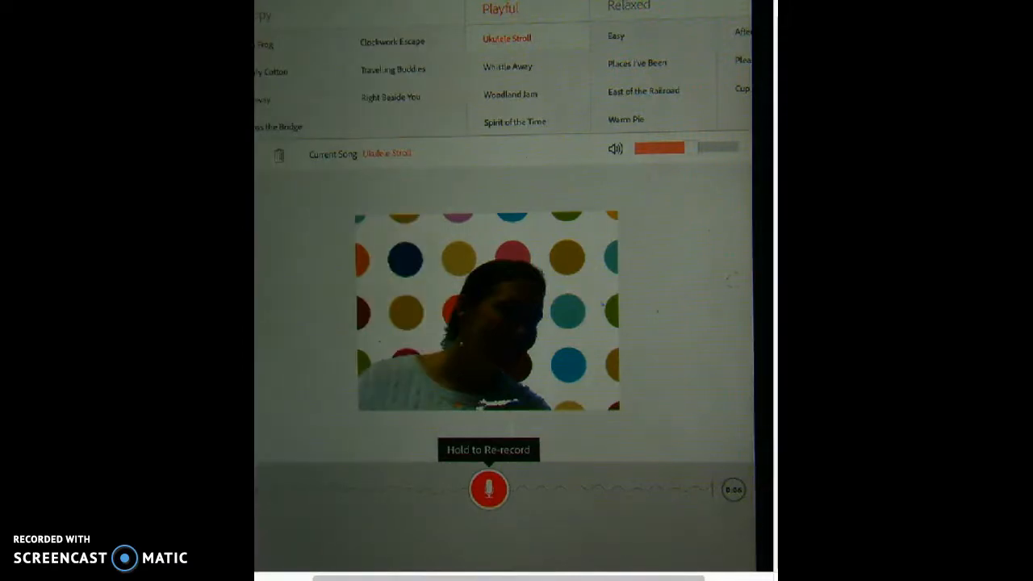
left_click(505, 65)
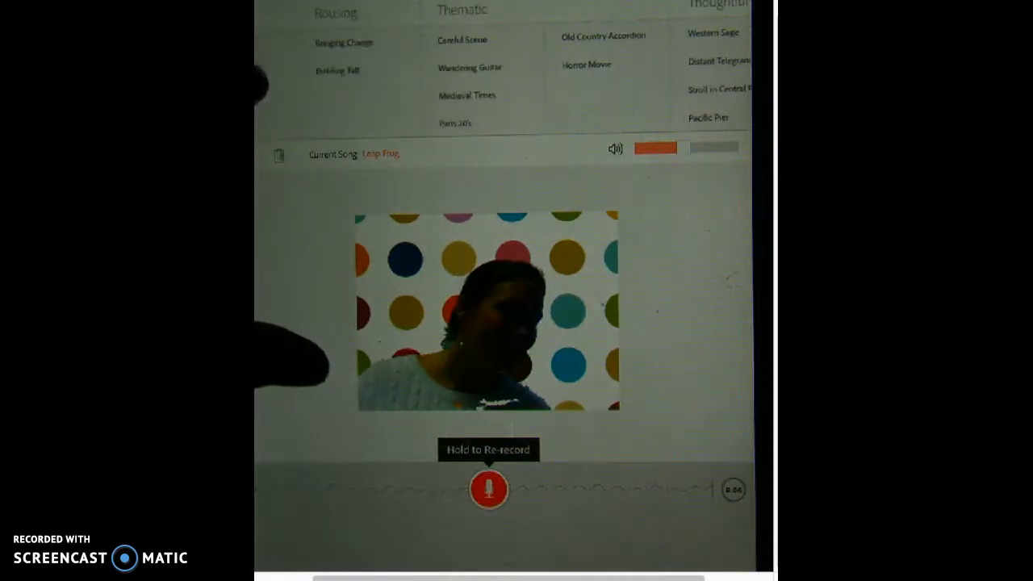
left_click(330, 71)
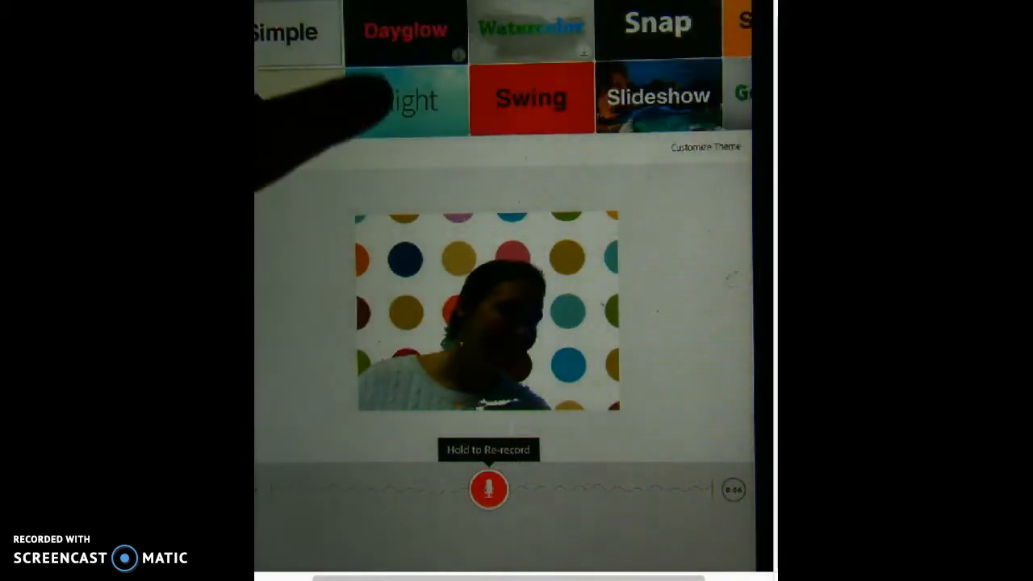
- Apply the green mountain-landscape theme to the story
left_click(407, 99)
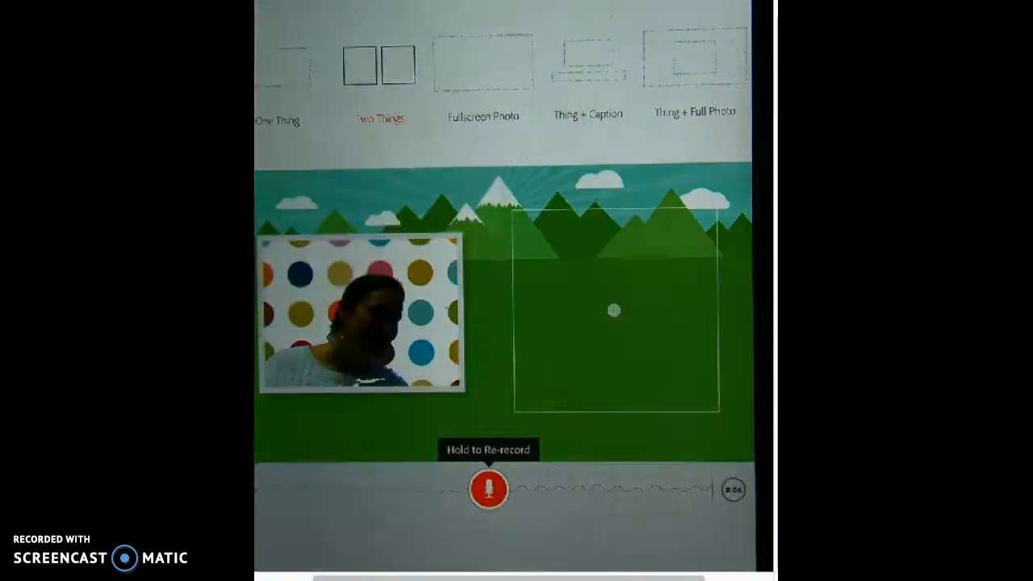
- Arrange the page in a two-part layout with the photo beside an empty slot
type("M")
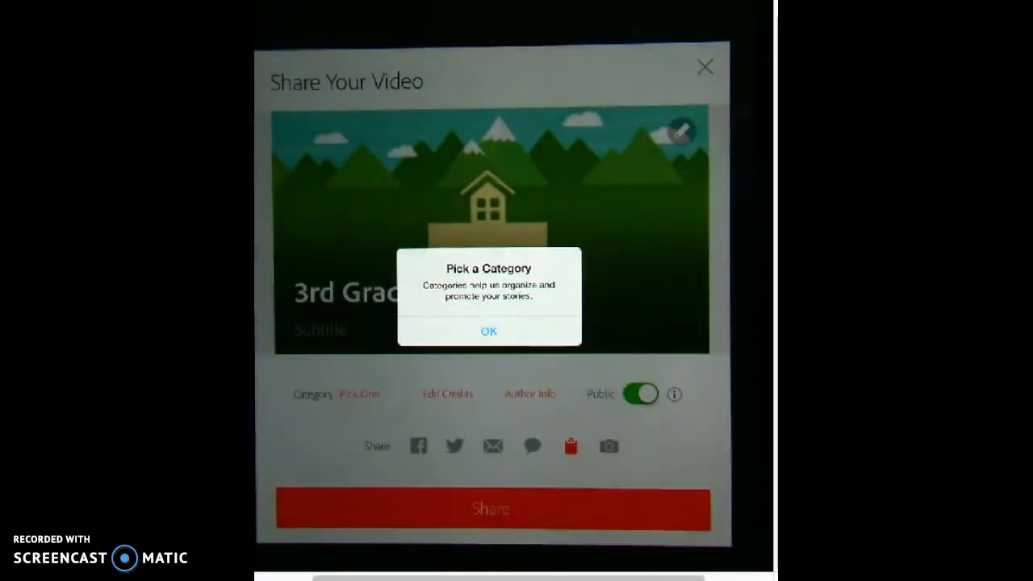
- Set the video's category to Education and share it
left_click(489, 333)
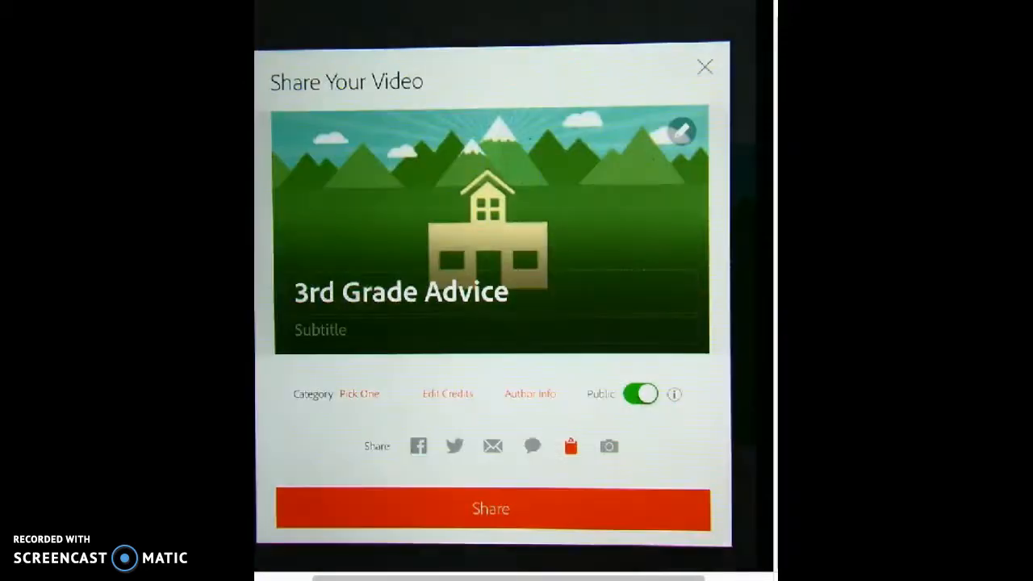
left_click(358, 394)
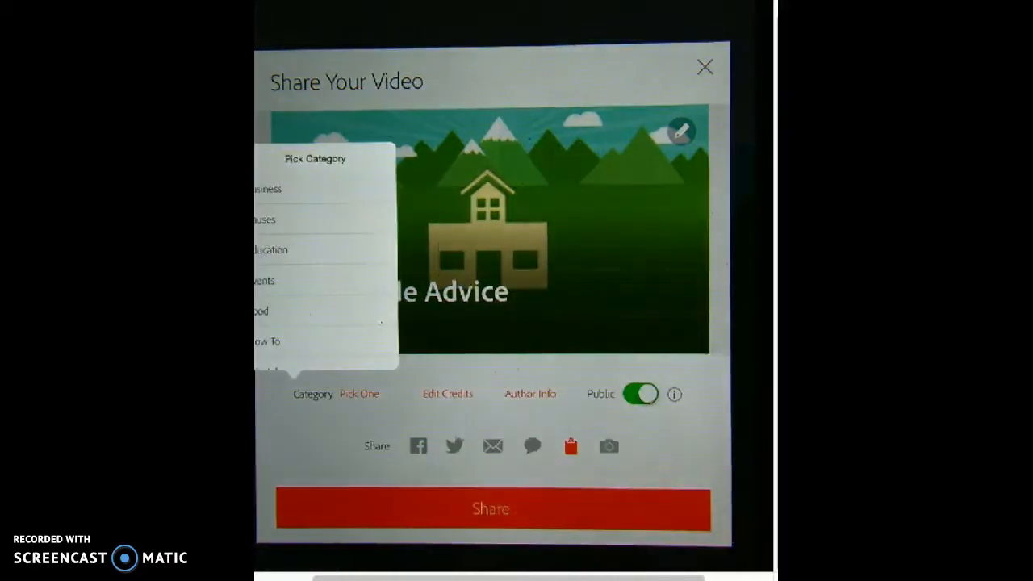
left_click(270, 248)
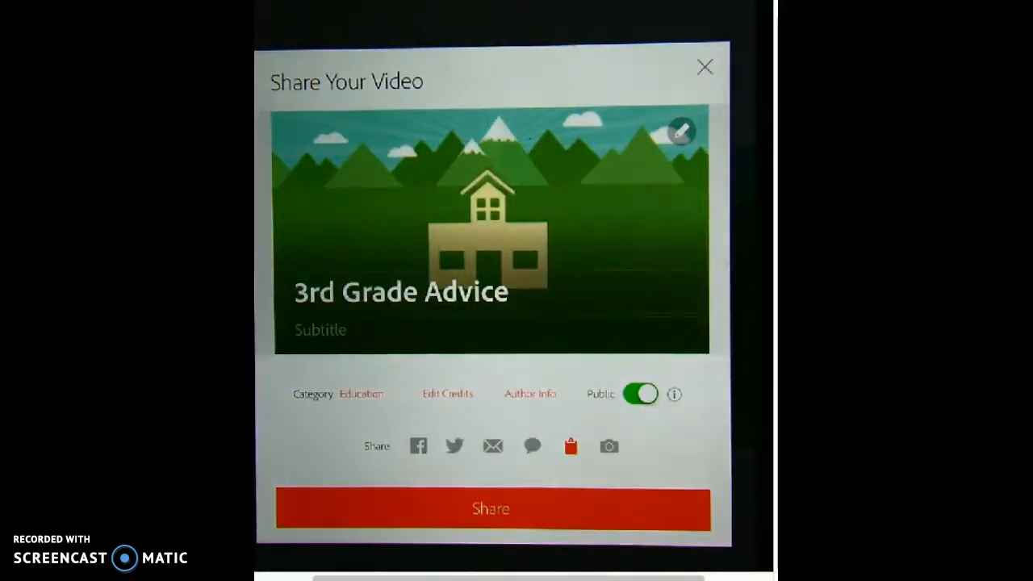
left_click(491, 508)
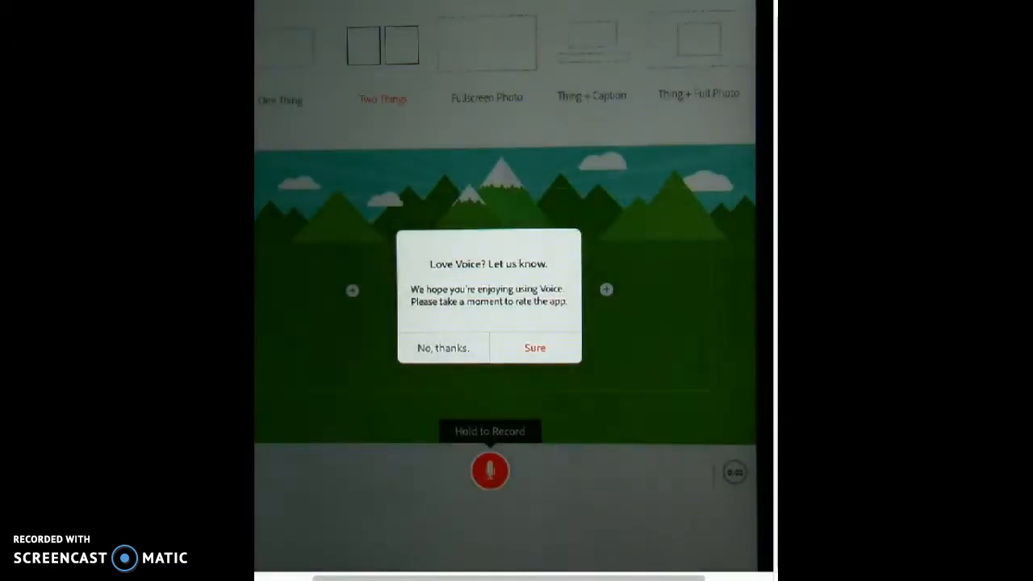
- Decline the 'Love Voice?' rating prompt with No, thanks
left_click(442, 347)
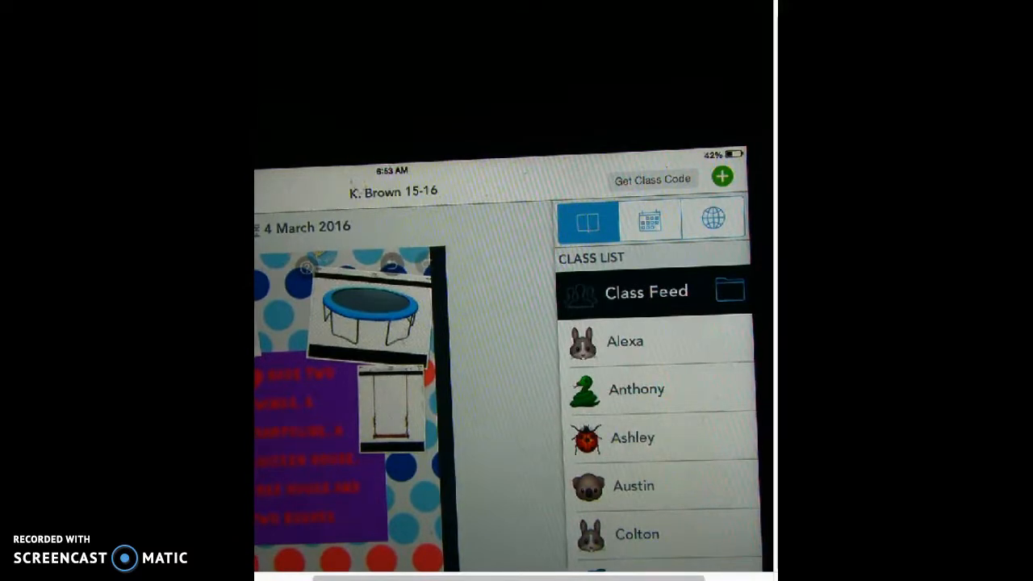
- Show the Select folders panel beside the Seesaw Class Feed
left_click(730, 291)
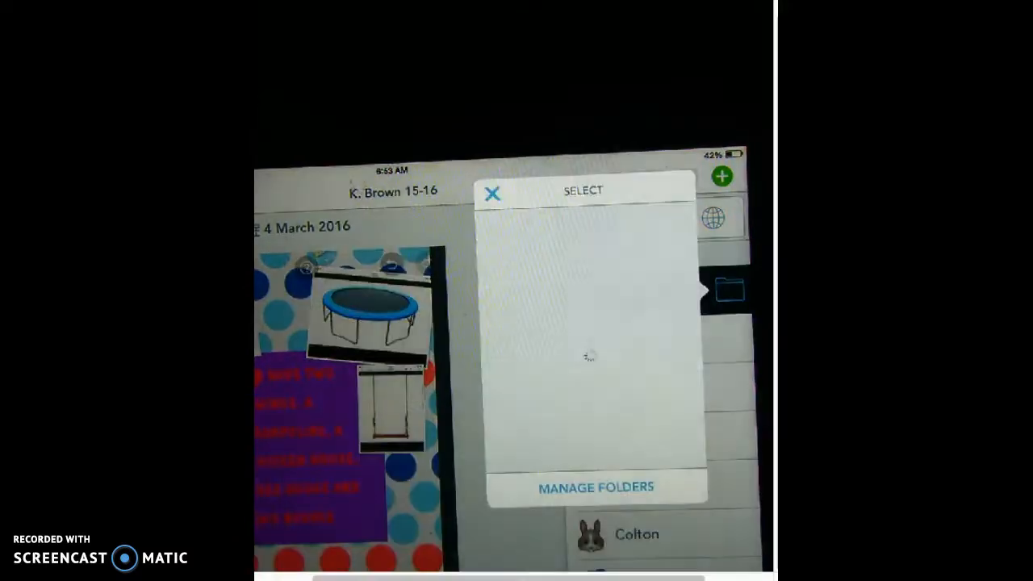